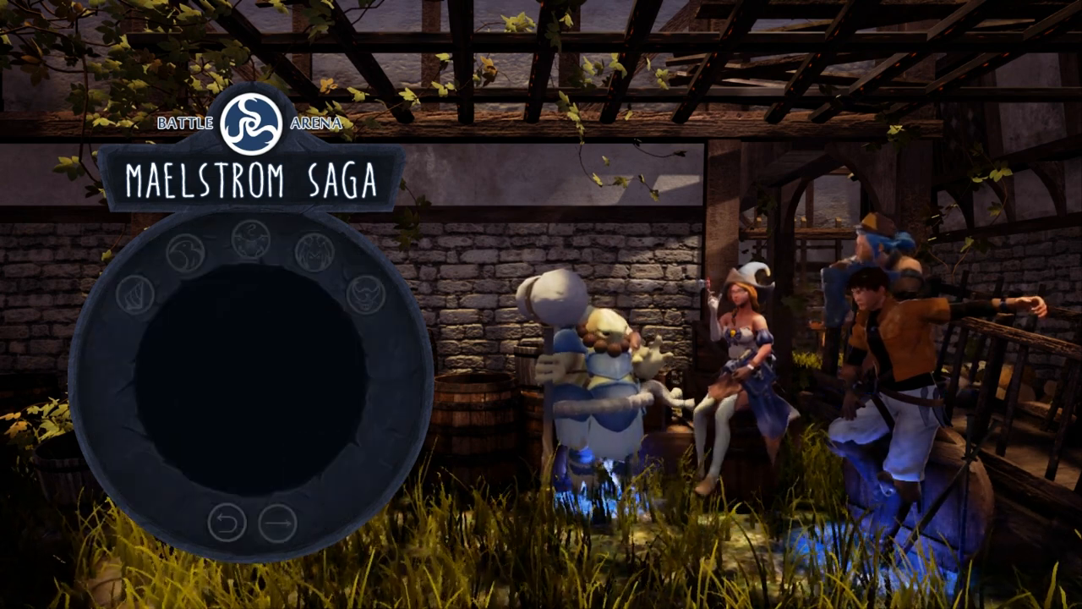
Step: Select King's Isle in the arena selector and confirm it to start the battle
{"action": "left_click", "coordinate": [250, 243]}
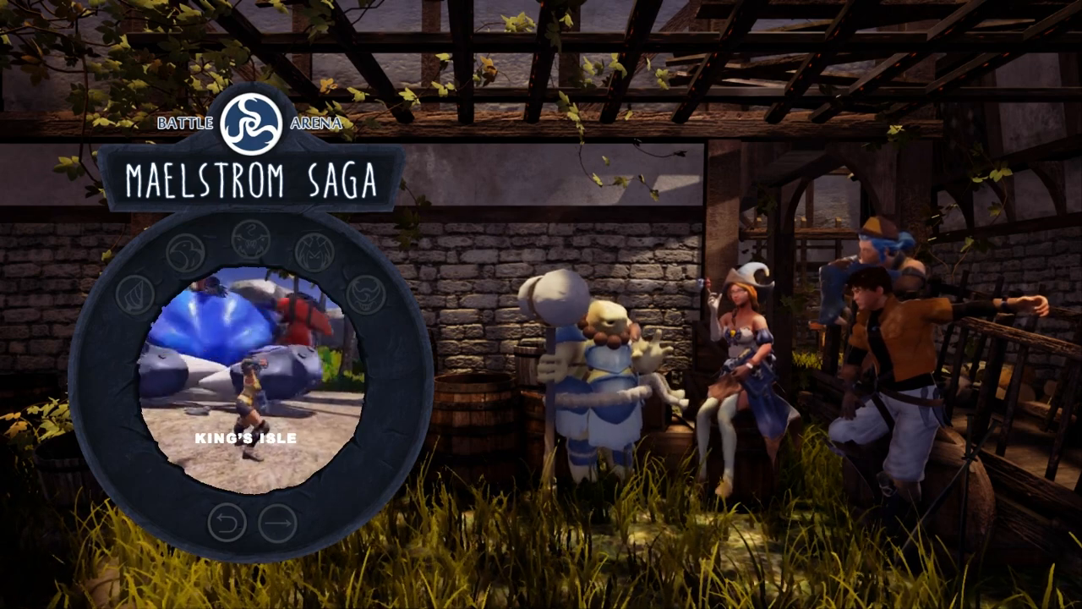
{"action": "left_click", "coordinate": [318, 250]}
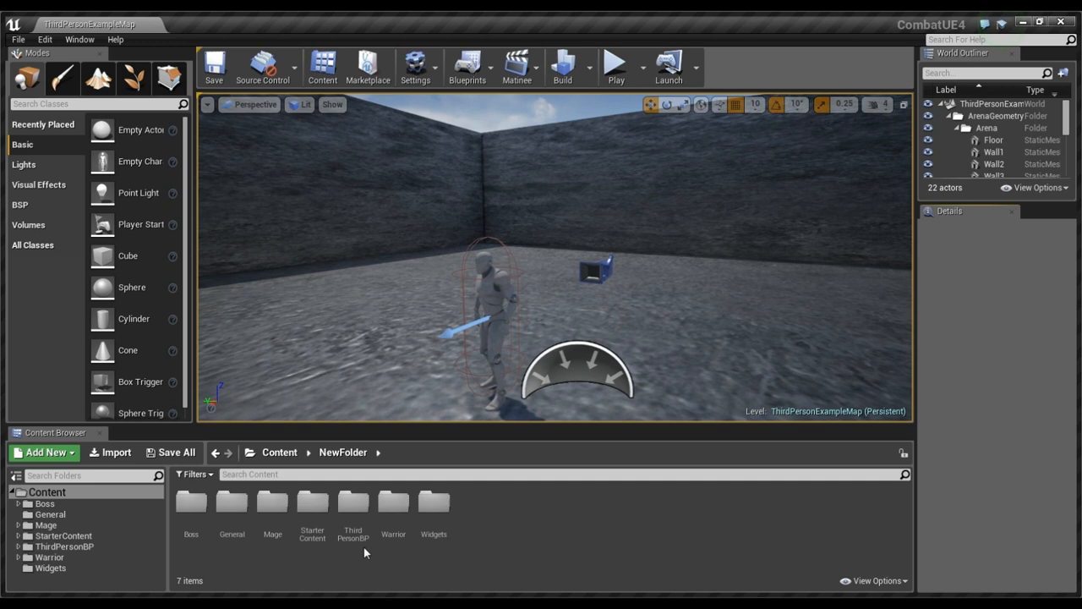
{"action": "mouse_move", "coordinate": [284, 572]}
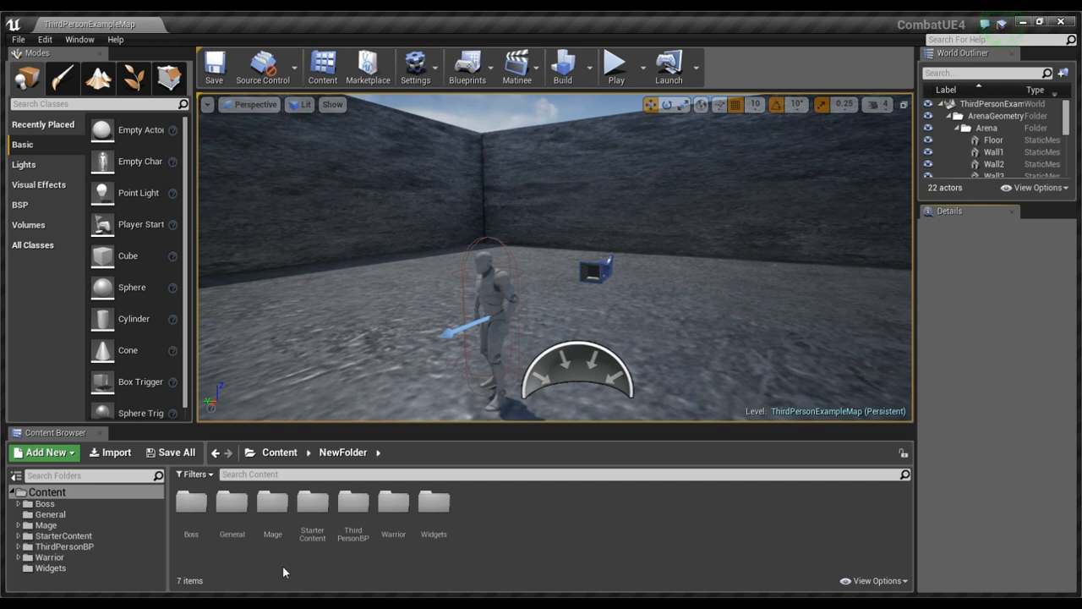
{"action": "mouse_move", "coordinate": [261, 572]}
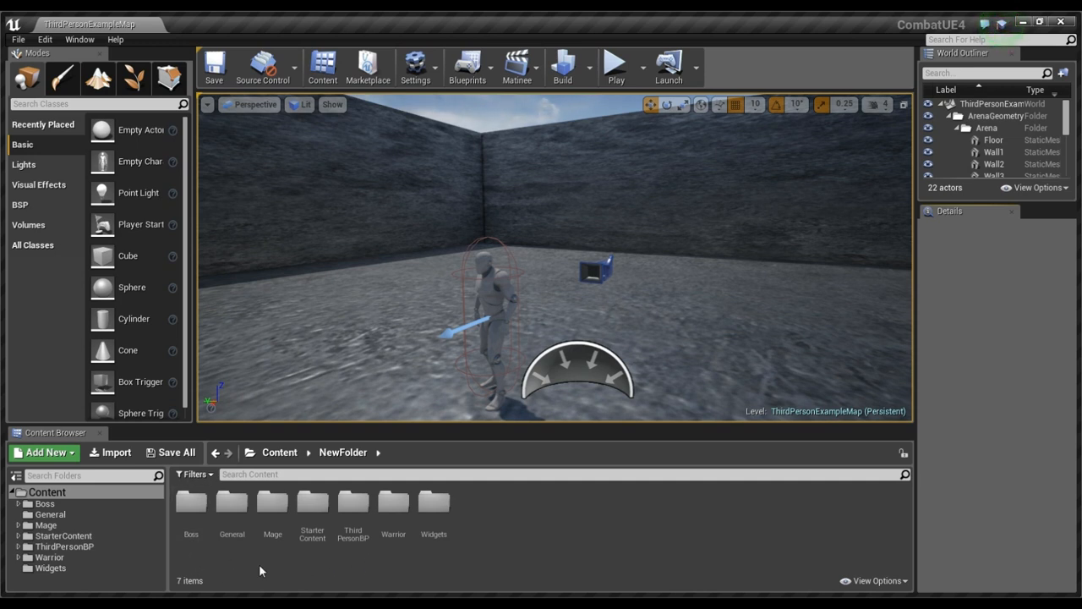
{"action": "mouse_move", "coordinate": [438, 558]}
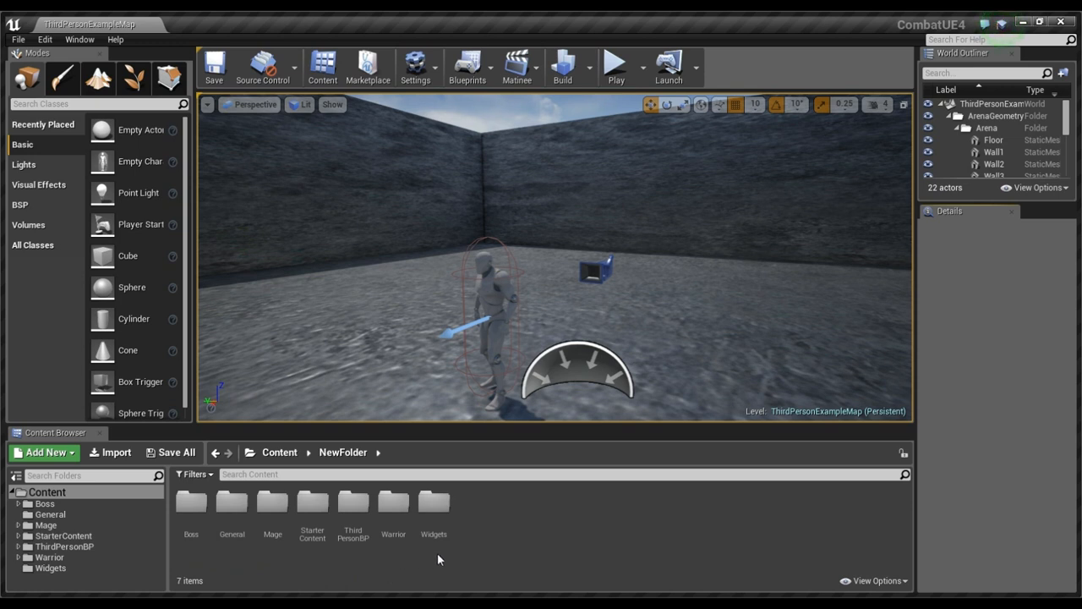
Step: Browse into the Boss folder from the project's Content root
{"action": "left_click", "coordinate": [190, 501]}
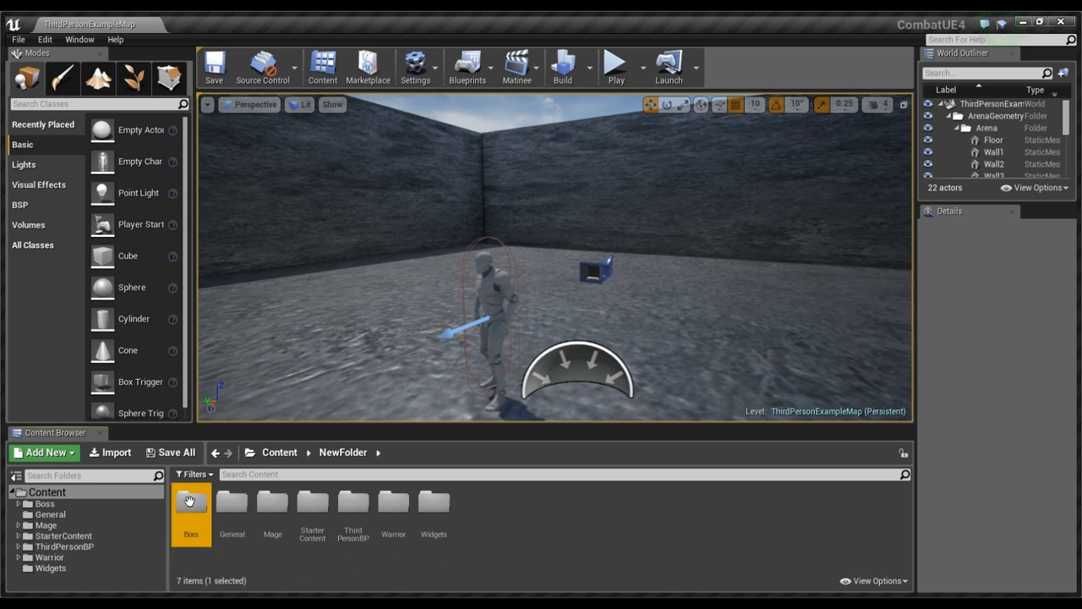
{"action": "double_click", "coordinate": [190, 500]}
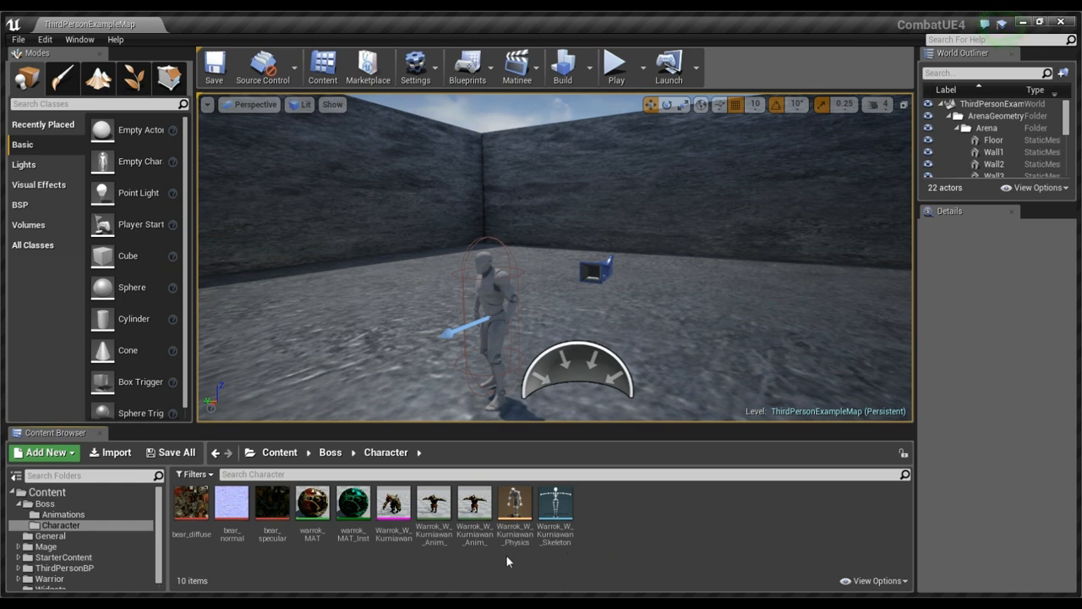
{"action": "left_click", "coordinate": [62, 514]}
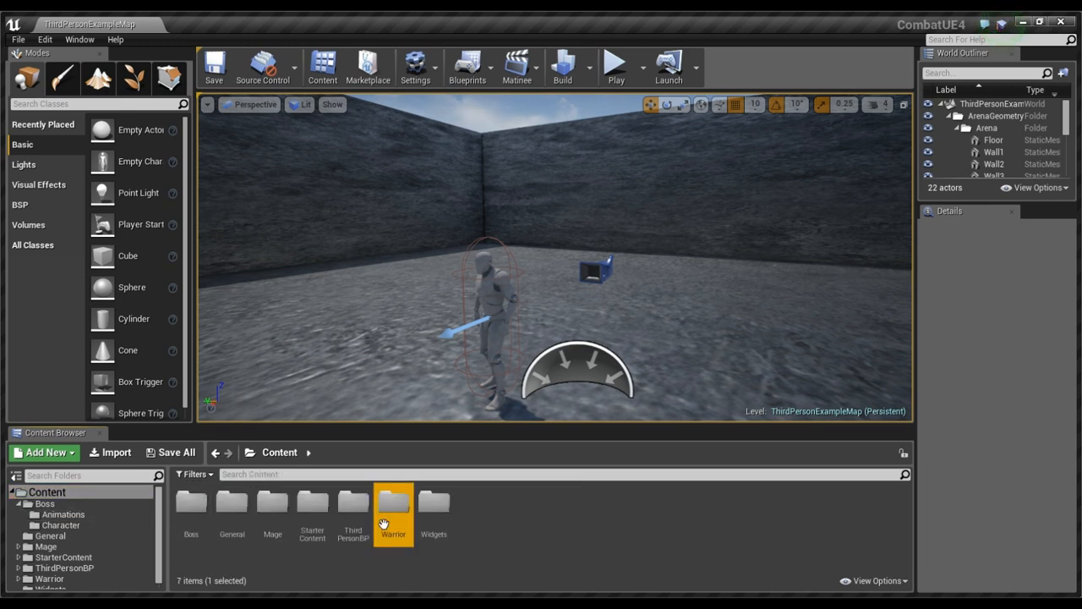
{"action": "double_click", "coordinate": [392, 504]}
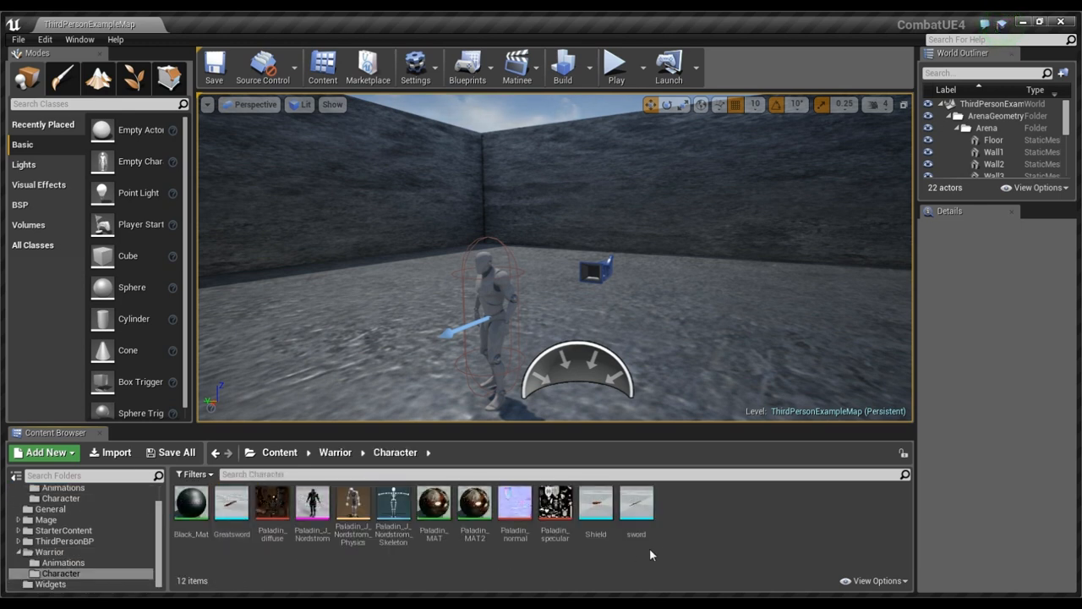
{"action": "left_click", "coordinate": [636, 504]}
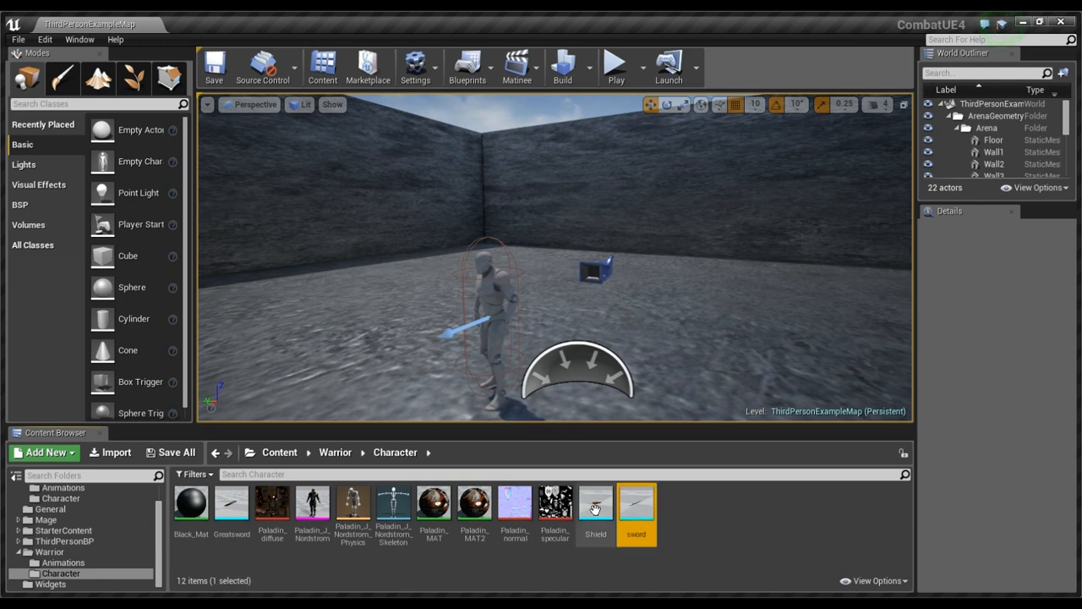
{"action": "left_click", "coordinate": [301, 578]}
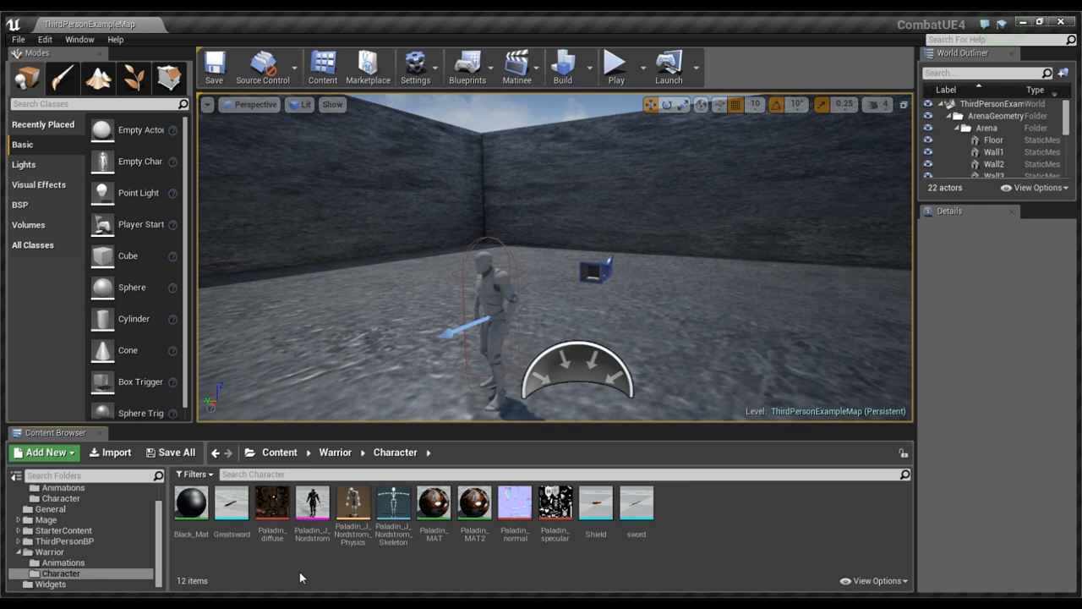
{"action": "mouse_move", "coordinate": [311, 559]}
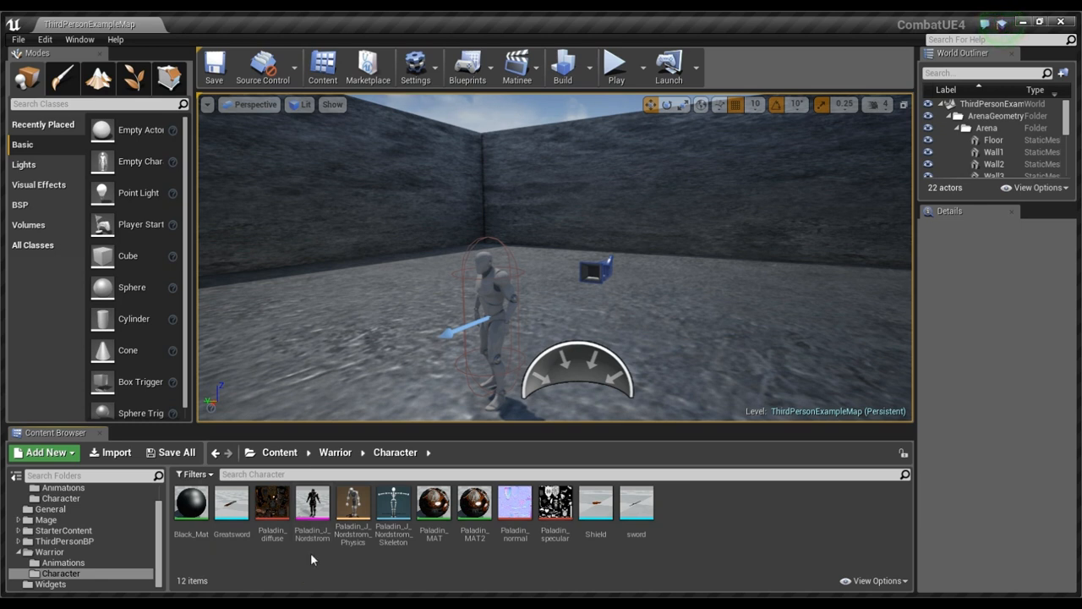
{"action": "left_click", "coordinate": [49, 572]}
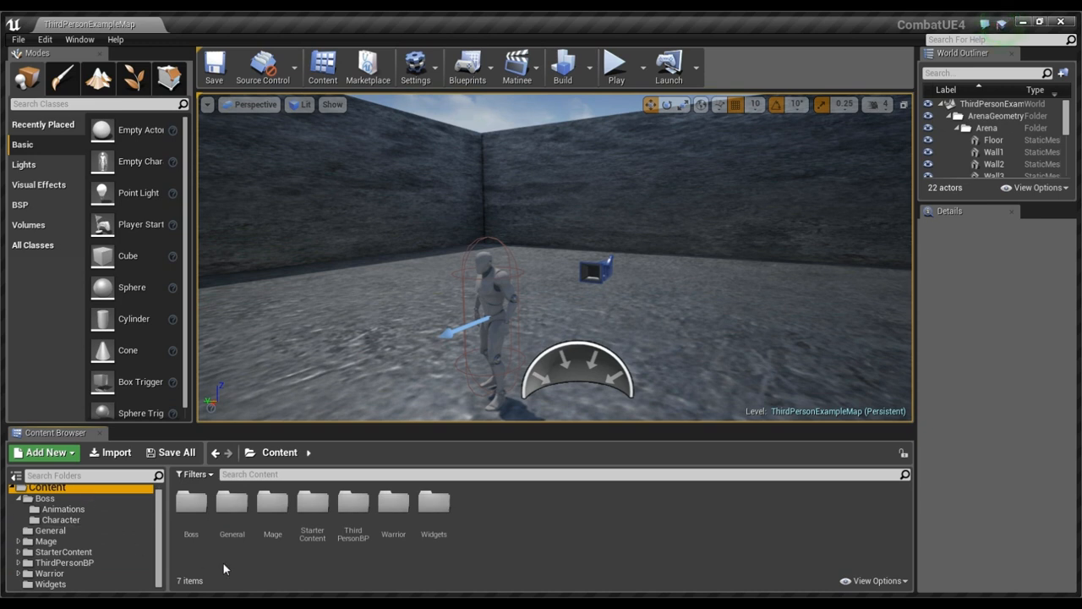
{"action": "mouse_move", "coordinate": [515, 563]}
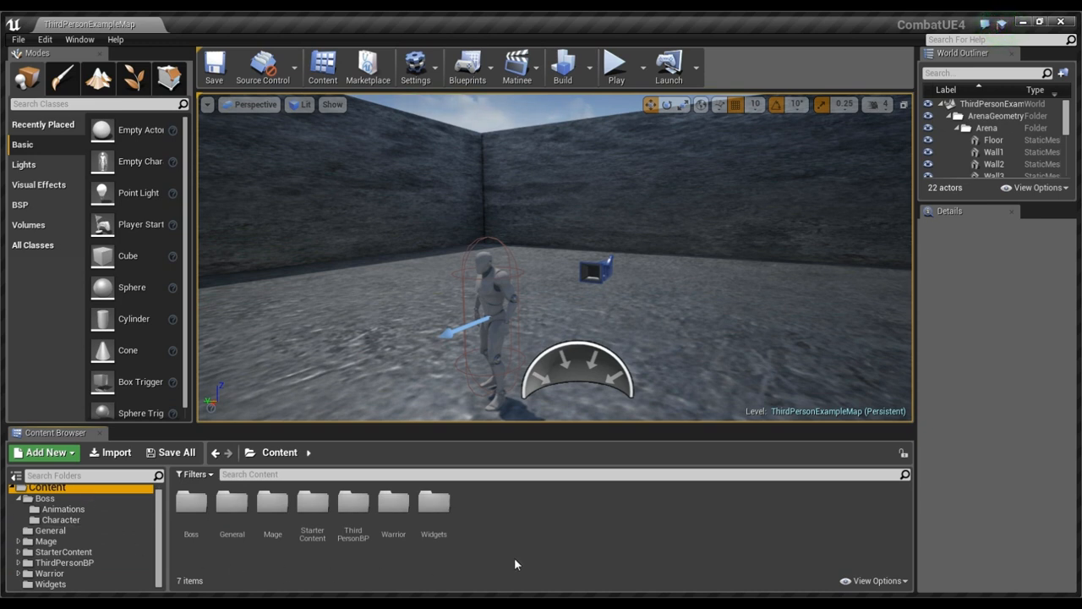